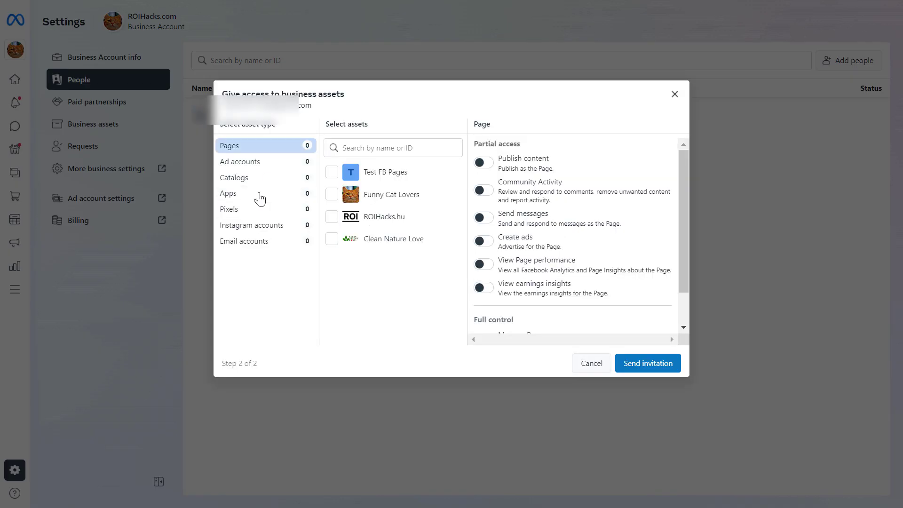
# Scroll through the page and go to the business Settings to reach the People list
pyautogui.click(252, 226)
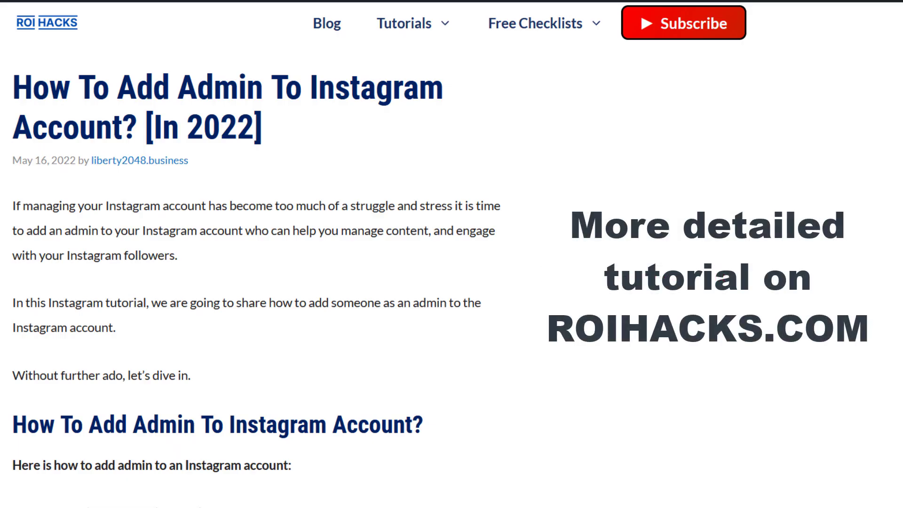
pyautogui.scroll(-3)
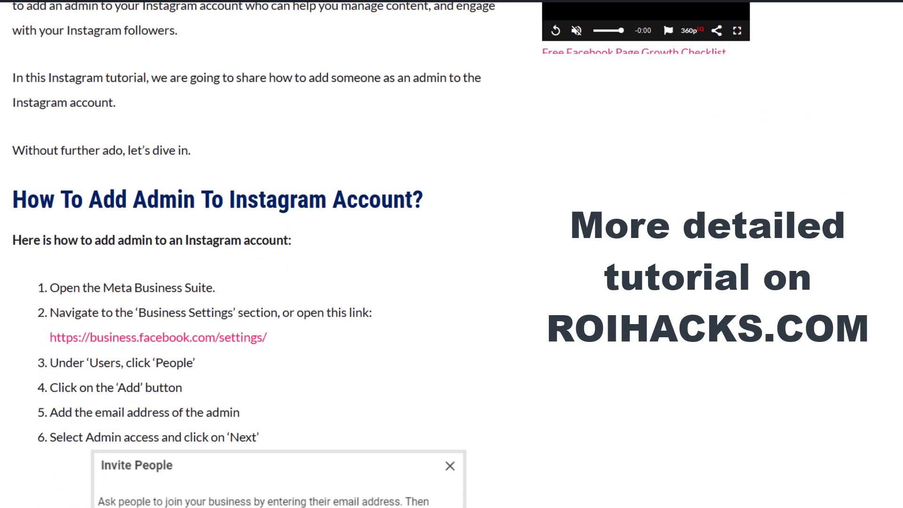
pyautogui.scroll(-3)
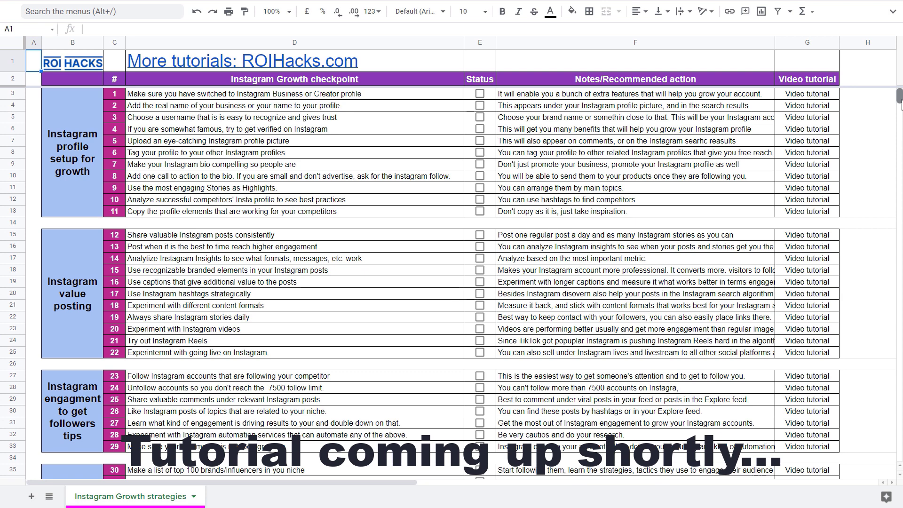
pyautogui.scroll(-3)
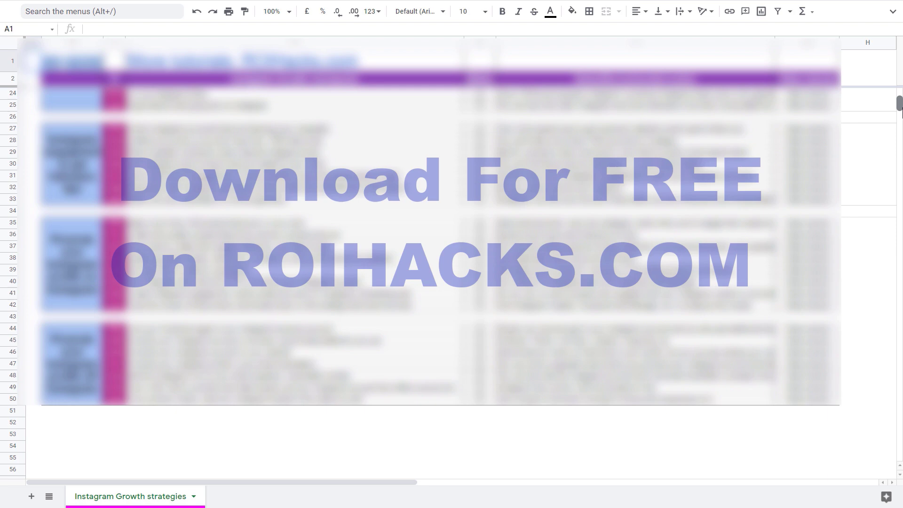
pyautogui.scroll(-3)
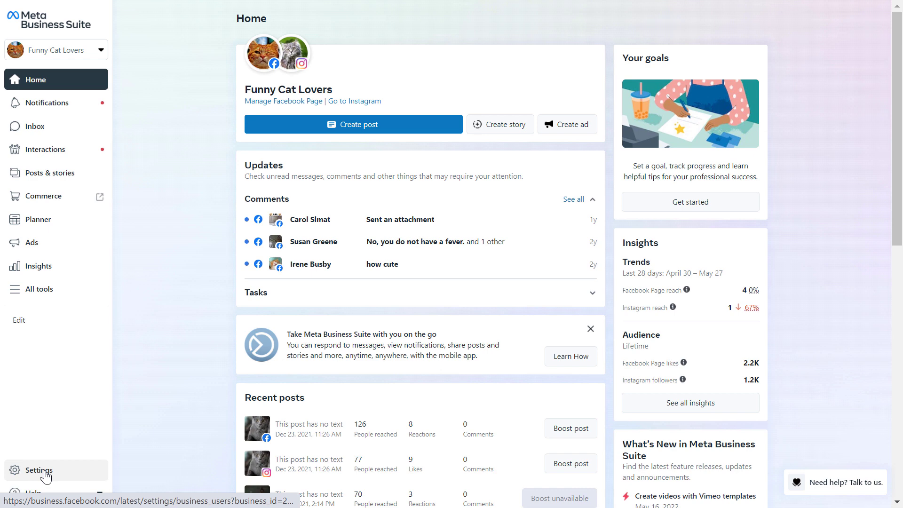
pyautogui.click(39, 470)
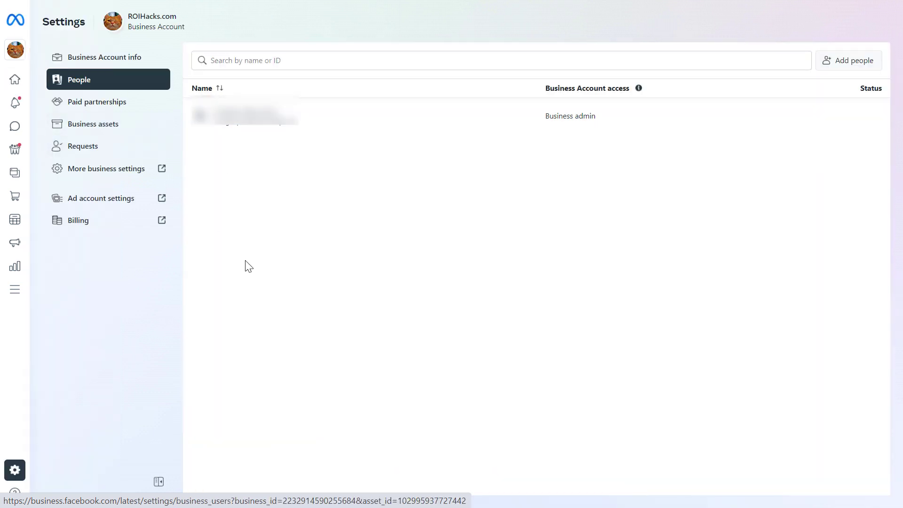
pyautogui.moveTo(306, 298)
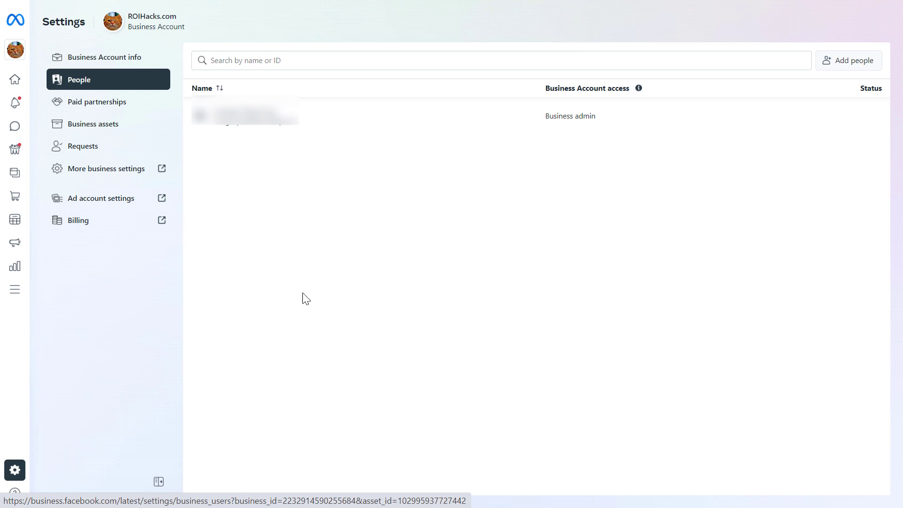
pyautogui.moveTo(689, 163)
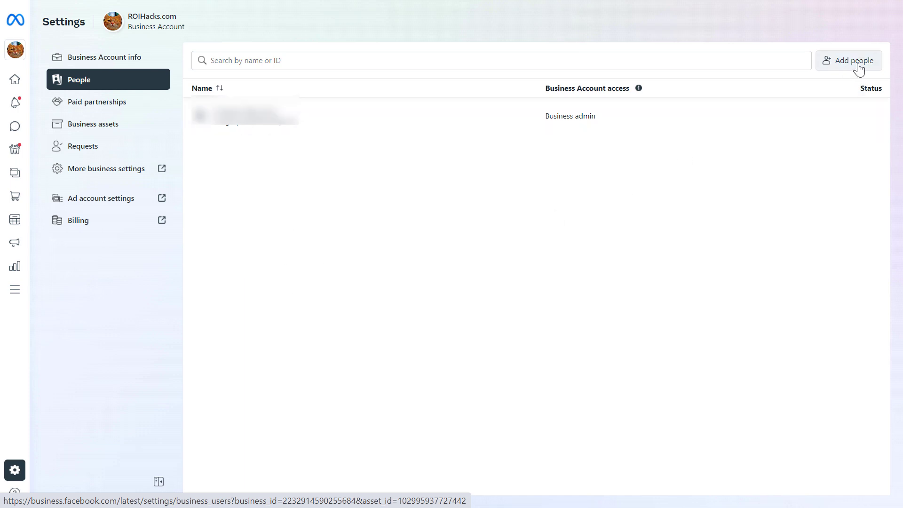
pyautogui.click(849, 60)
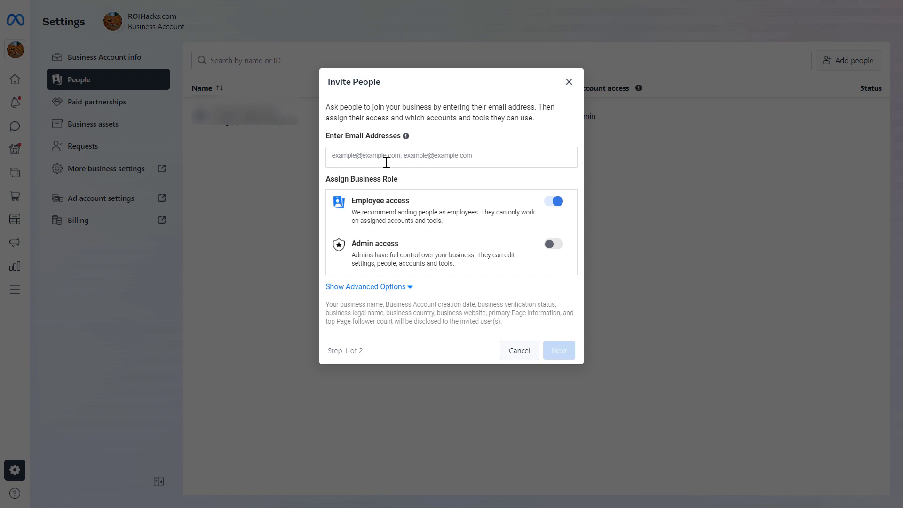
pyautogui.write('test@gmail.com')
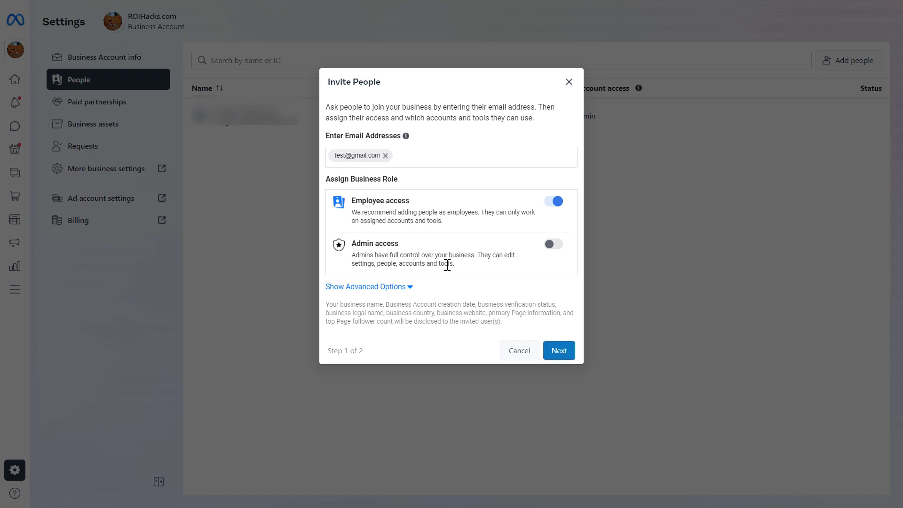
pyautogui.click(552, 200)
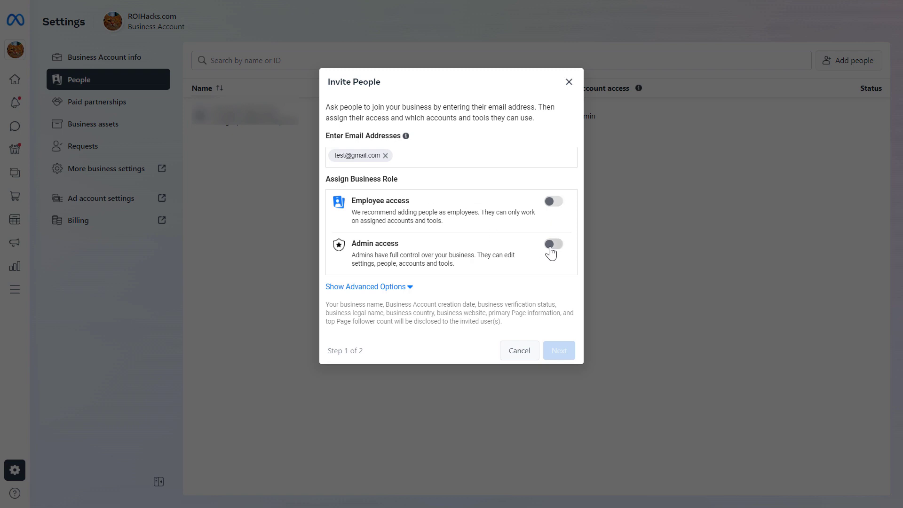
pyautogui.click(553, 243)
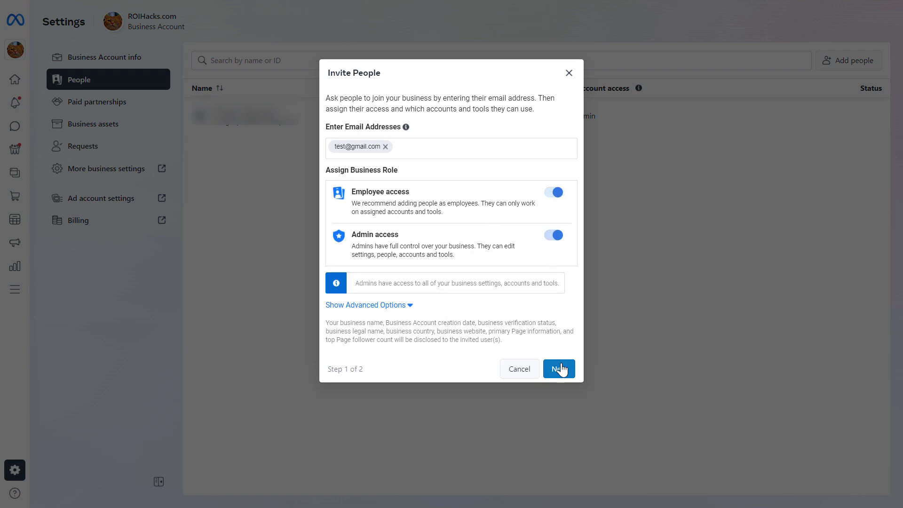
pyautogui.click(557, 369)
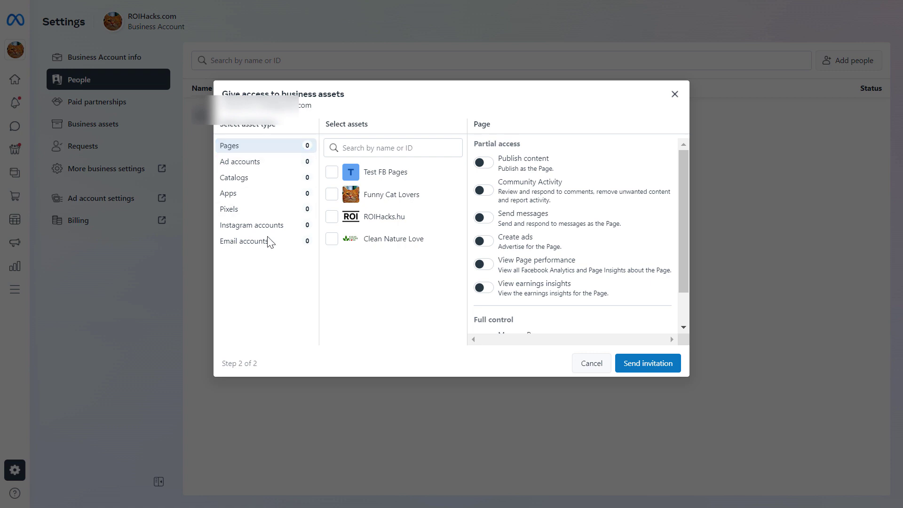
pyautogui.moveTo(260, 200)
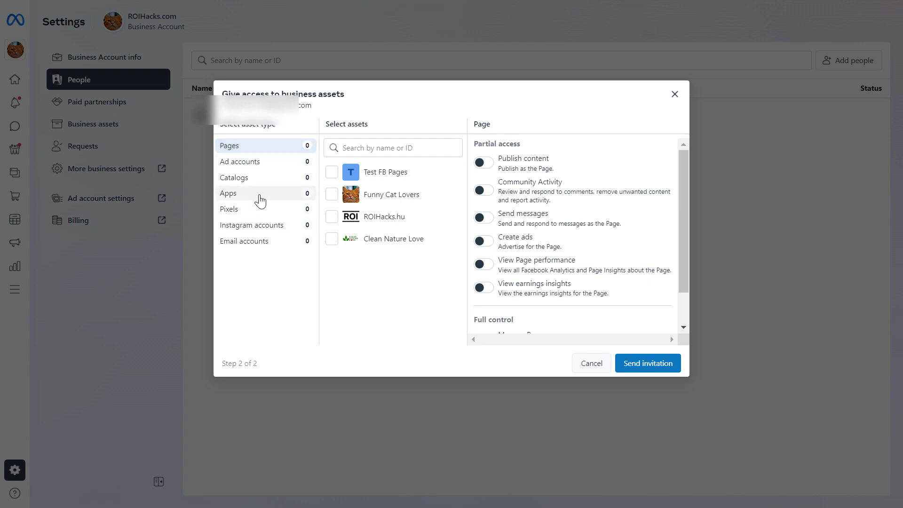
pyautogui.moveTo(264, 191)
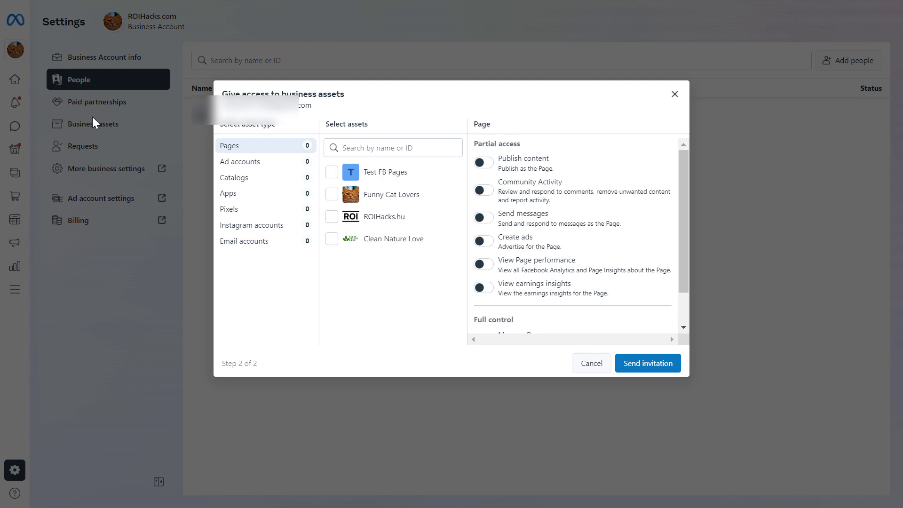
pyautogui.moveTo(252, 225)
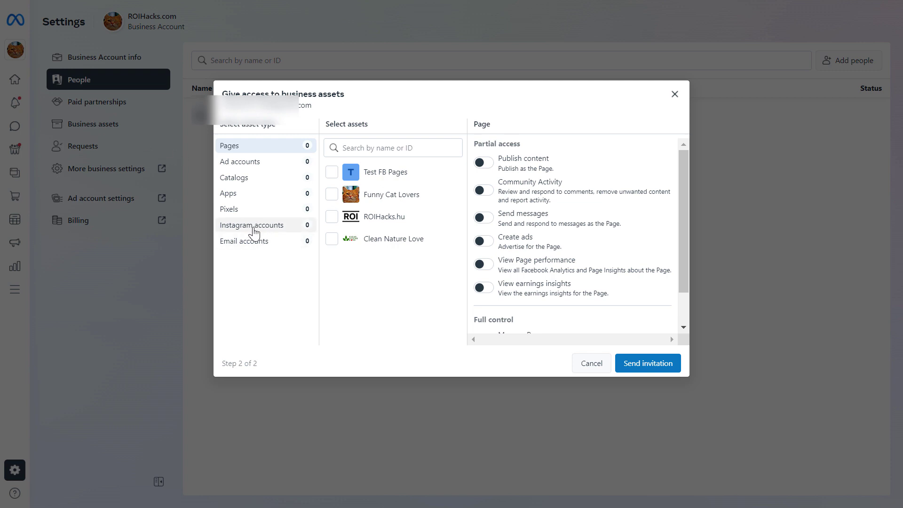
# Select the Instagram account cats_fans_forever2 with content and insights access enabled
pyautogui.click(252, 225)
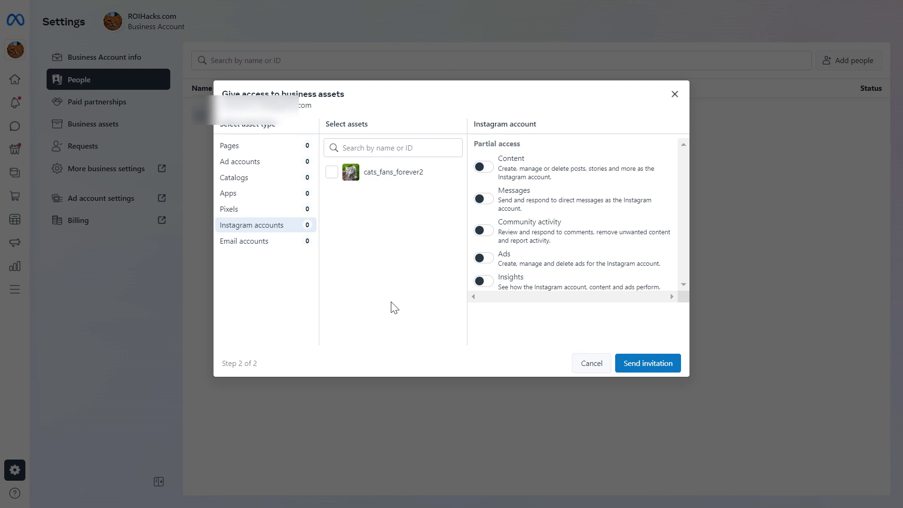
pyautogui.moveTo(126, 135)
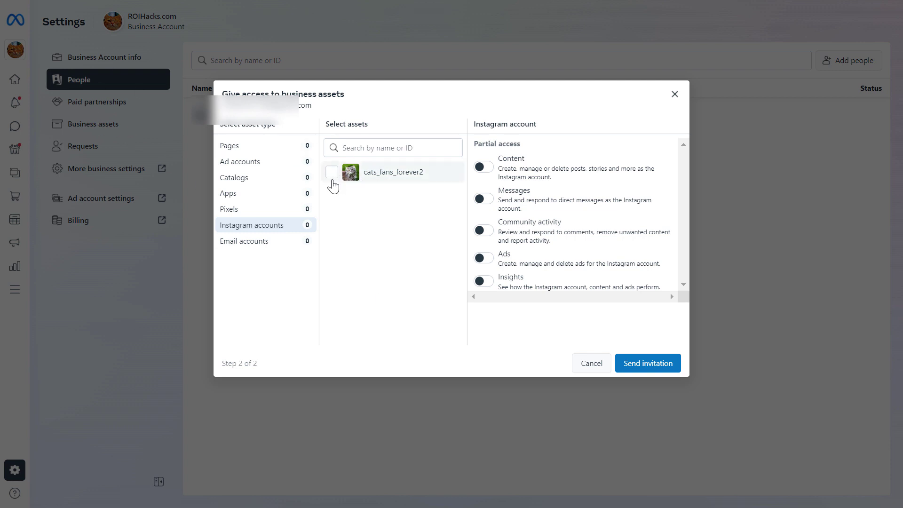
pyautogui.click(331, 172)
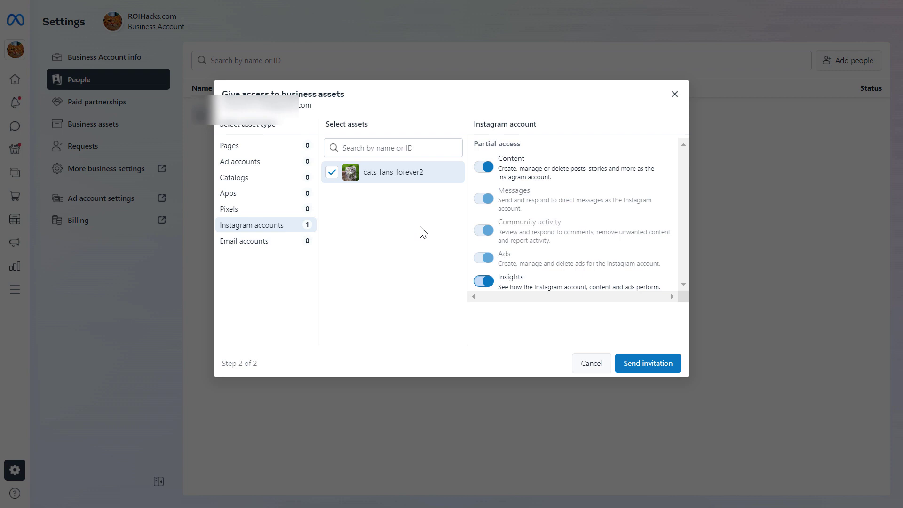
pyautogui.moveTo(632, 256)
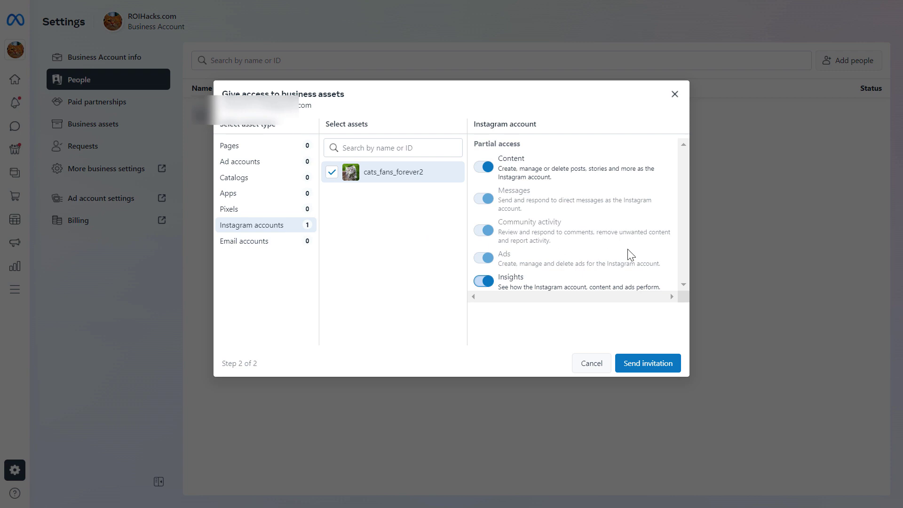
pyautogui.moveTo(471, 367)
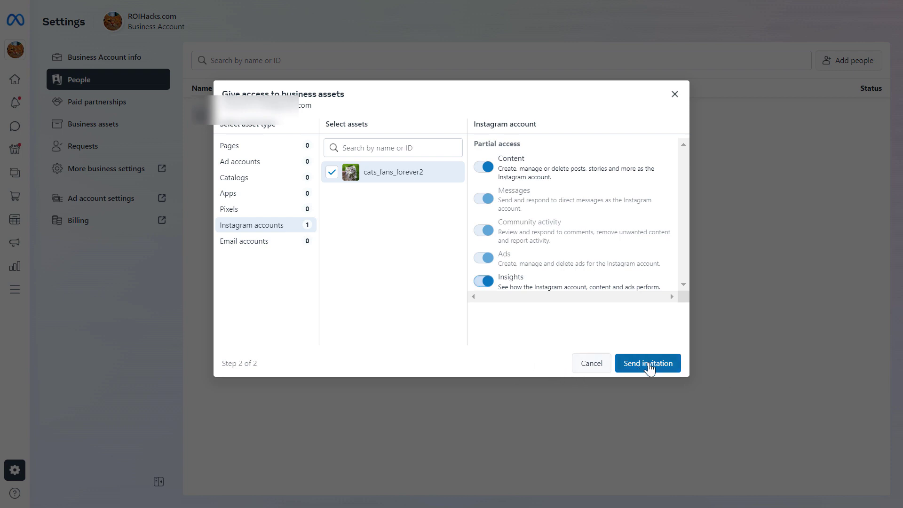
# Send the admin invitation so the invitee appears as pending in the people list
pyautogui.click(647, 362)
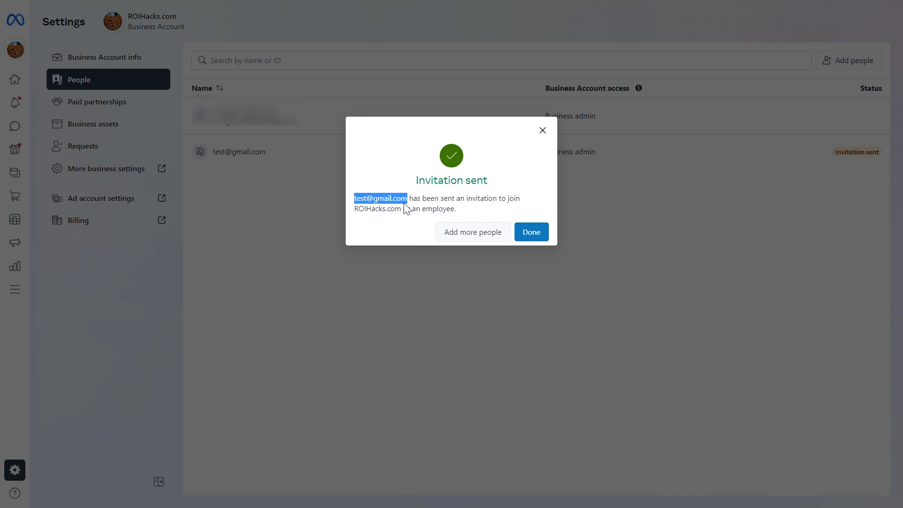
pyautogui.moveTo(403, 208)
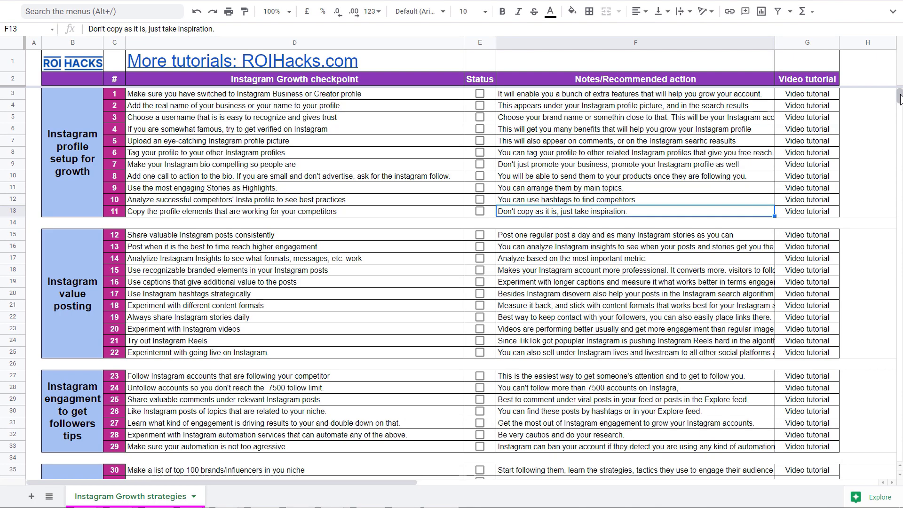
pyautogui.scroll(-3)
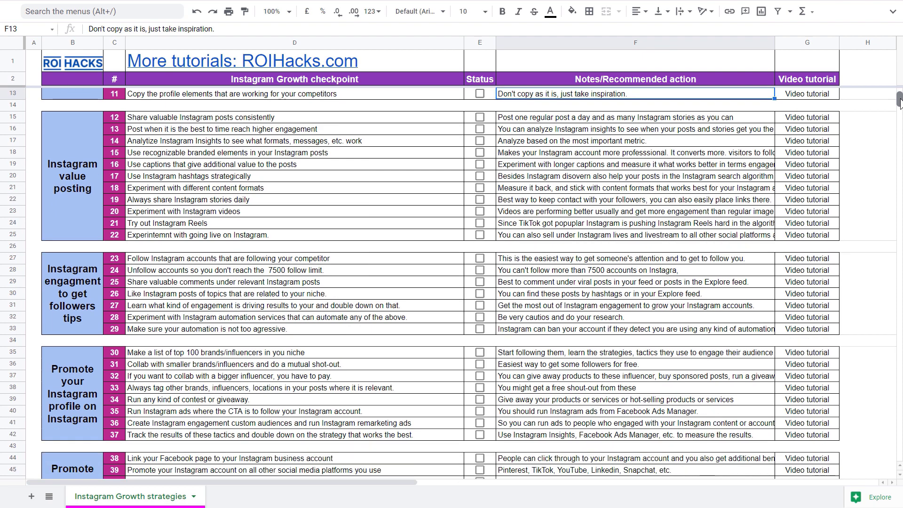
pyautogui.scroll(-3)
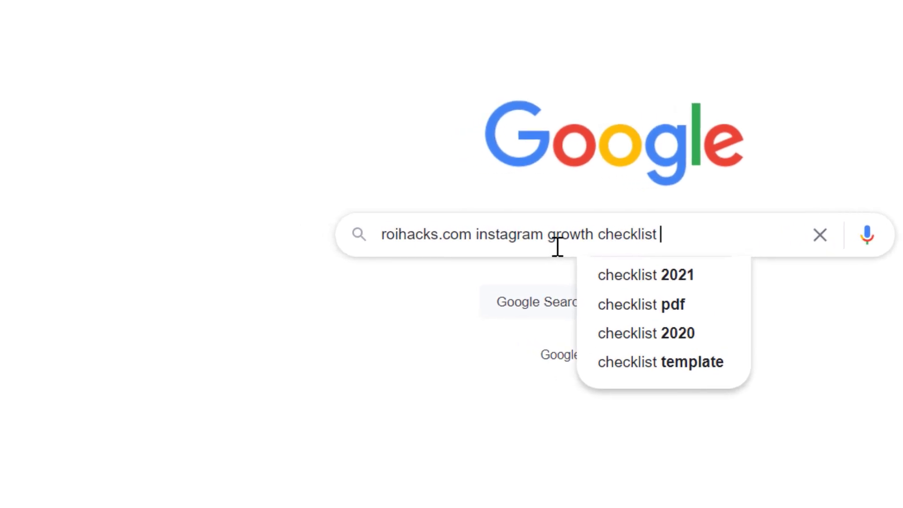
# Run the Google search for the roihacks.com Instagram growth checklist
pyautogui.press('Enter')
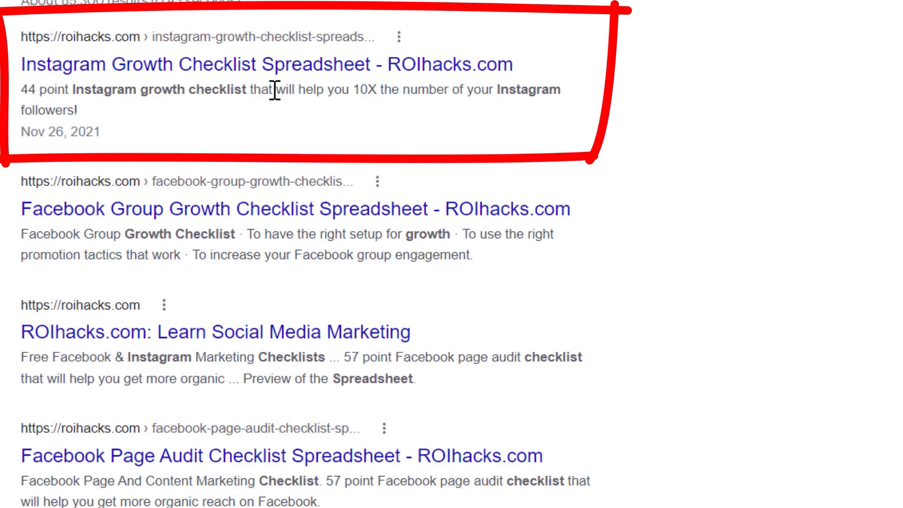